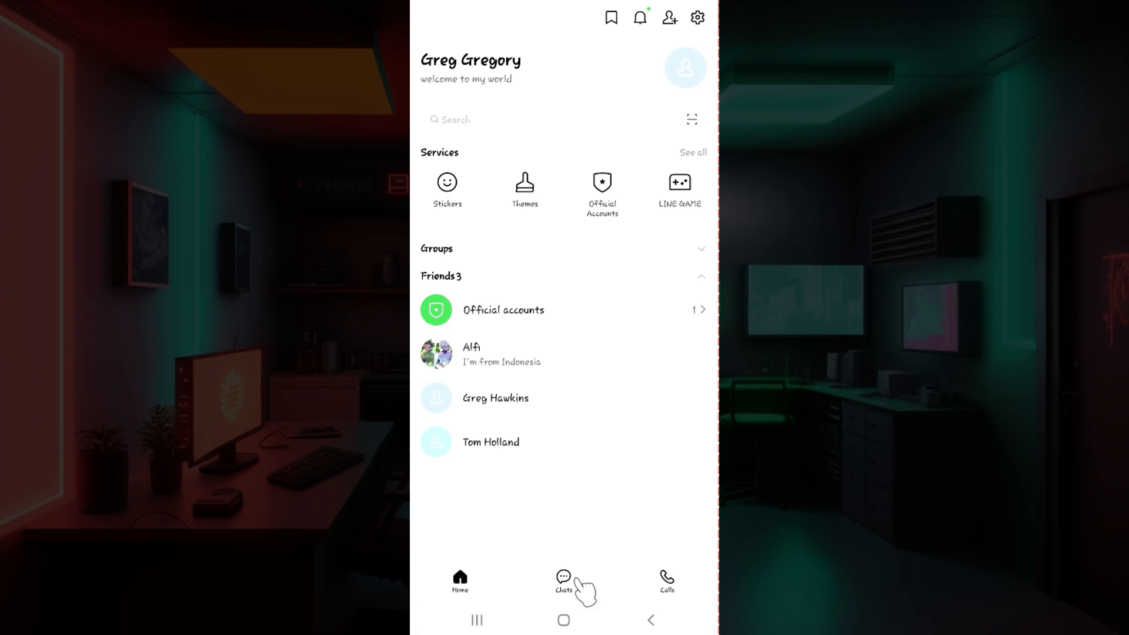
{"action": "left_click", "coordinate": [564, 581]}
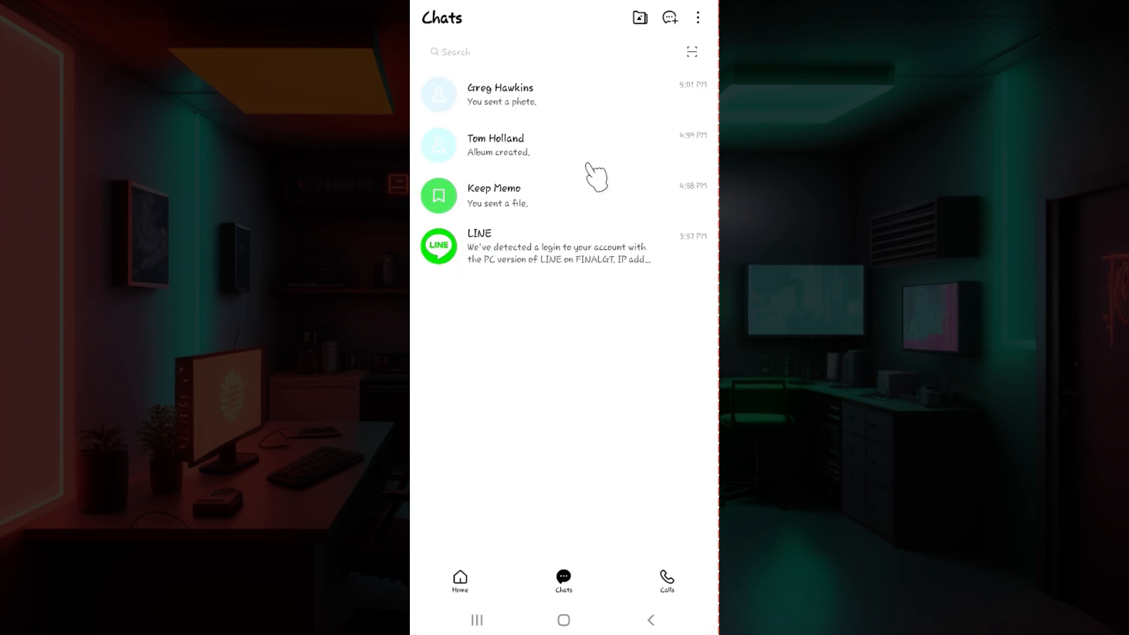
{"action": "left_click", "coordinate": [501, 94]}
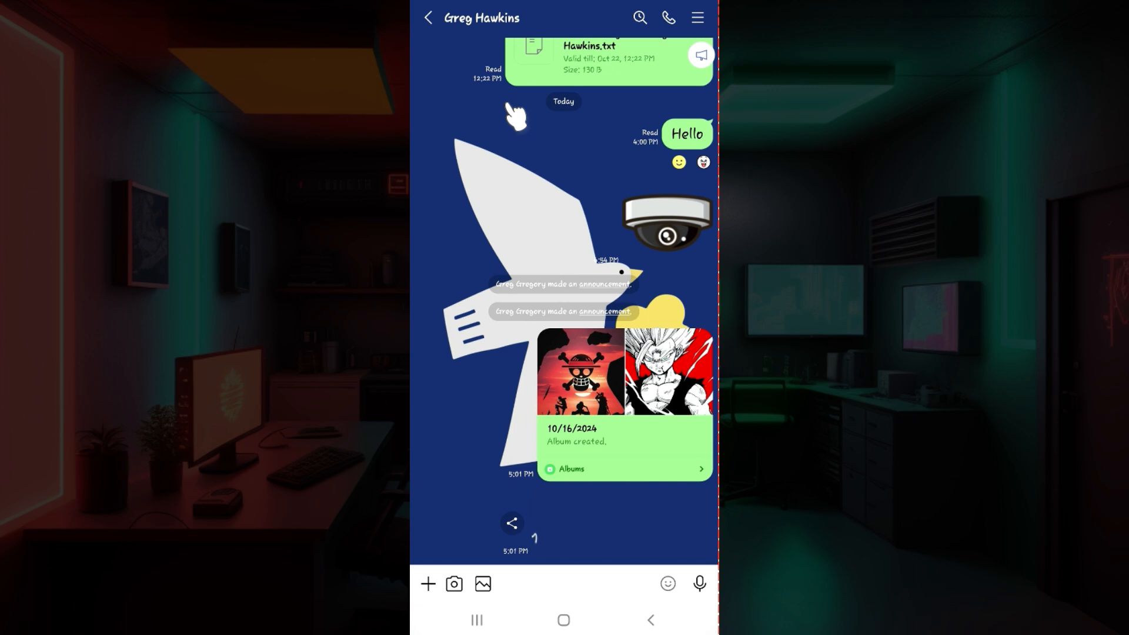
{"action": "mouse_move", "coordinate": [529, 97]}
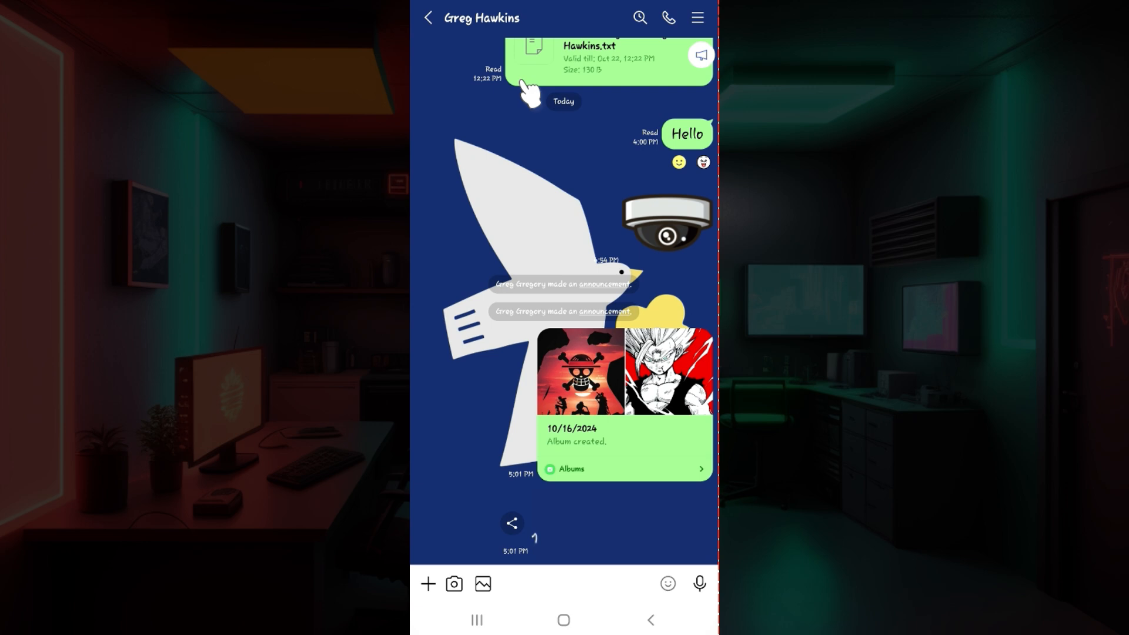
{"action": "mouse_move", "coordinate": [468, 580]}
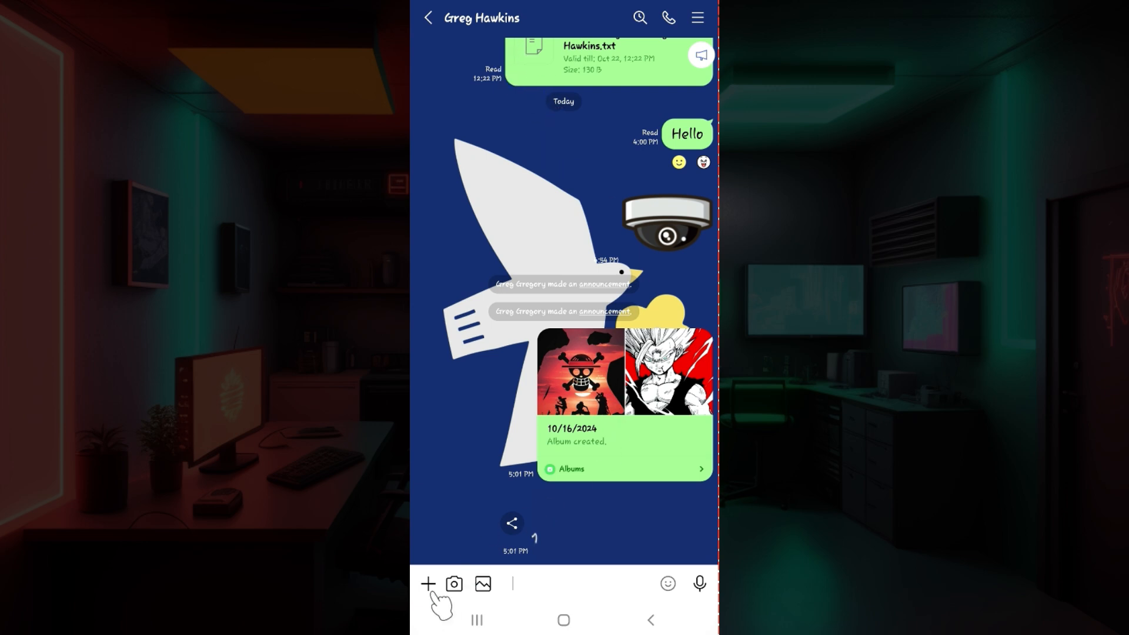
Step: Open the + attachment panel beside the message input bar
{"action": "left_click", "coordinate": [427, 584]}
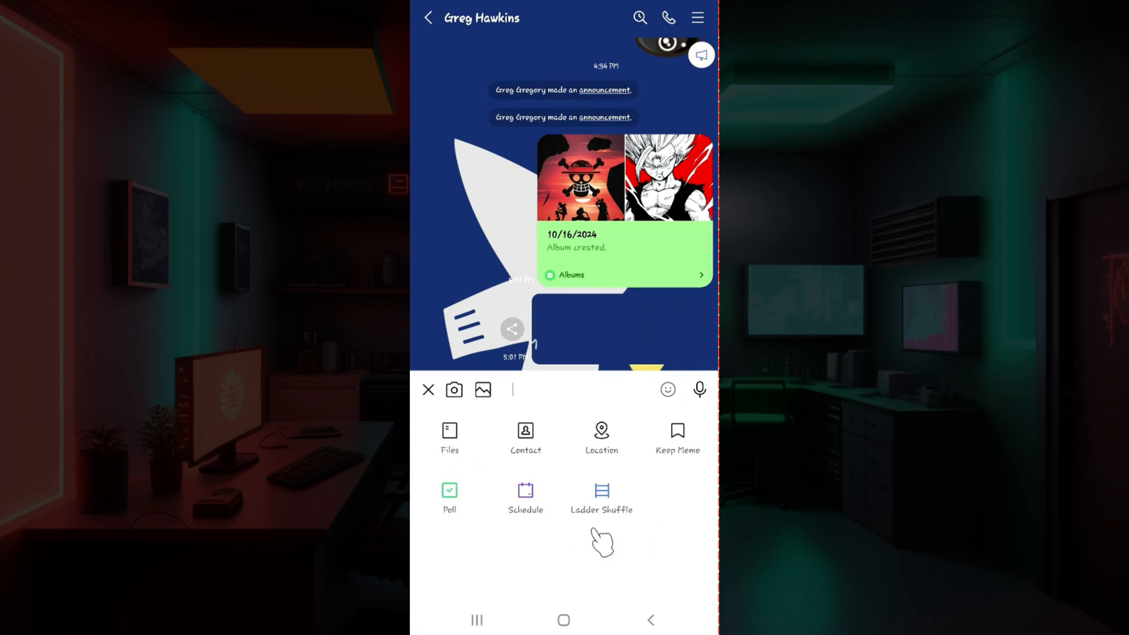
{"action": "mouse_move", "coordinate": [493, 493]}
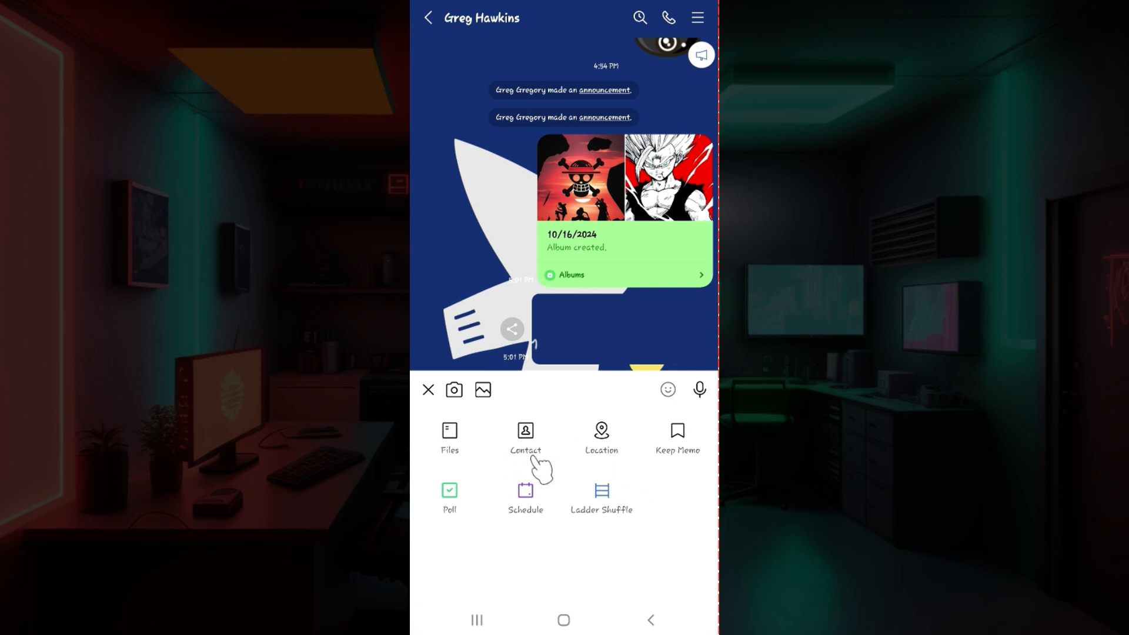
Step: Choose Contact, then LINE friend as the contact source
{"action": "left_click", "coordinate": [525, 438]}
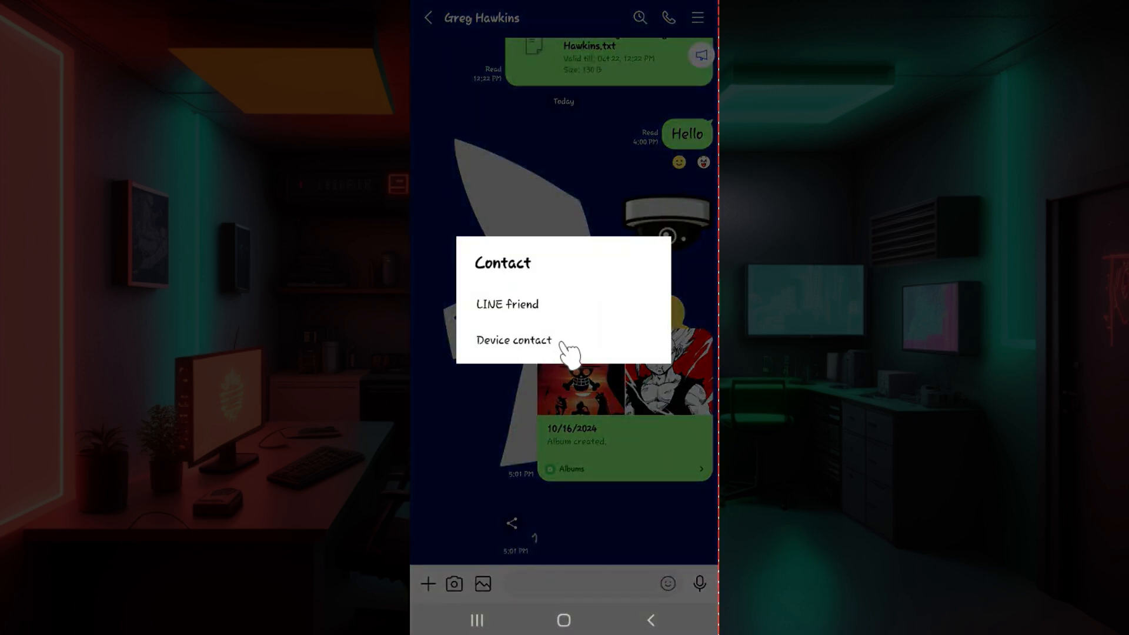
{"action": "mouse_move", "coordinate": [539, 317]}
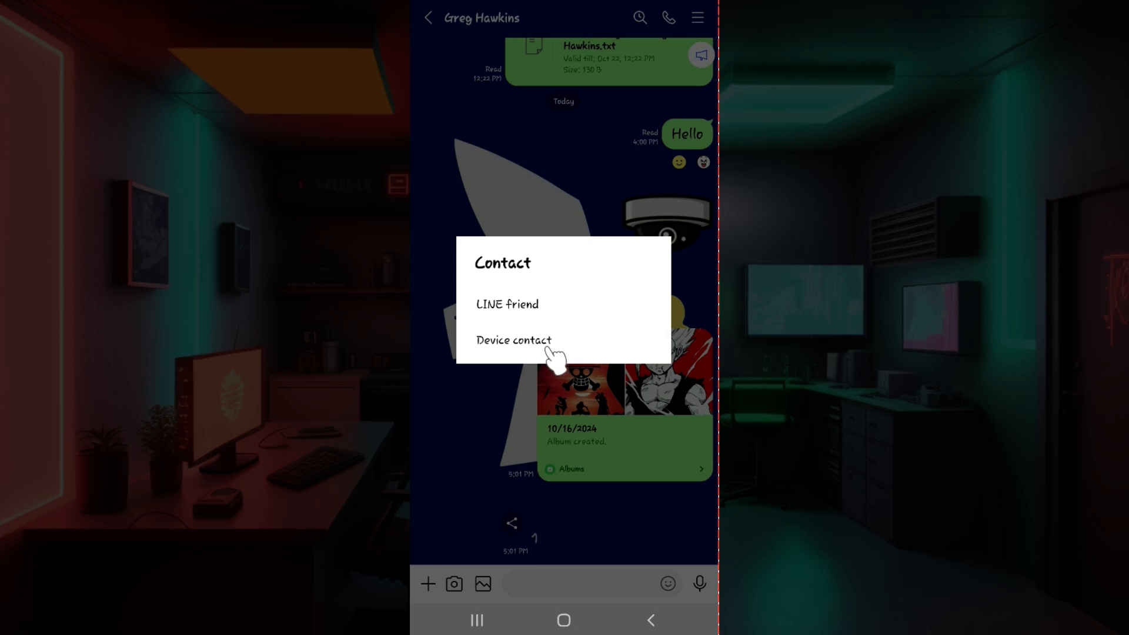
{"action": "mouse_move", "coordinate": [565, 315]}
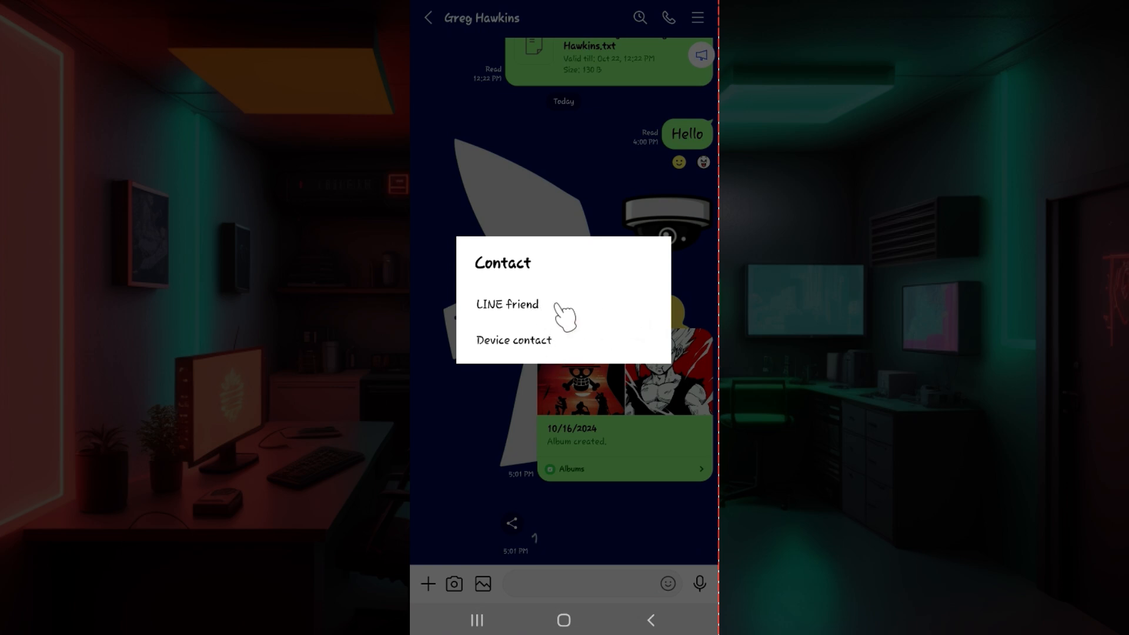
{"action": "left_click", "coordinate": [506, 303]}
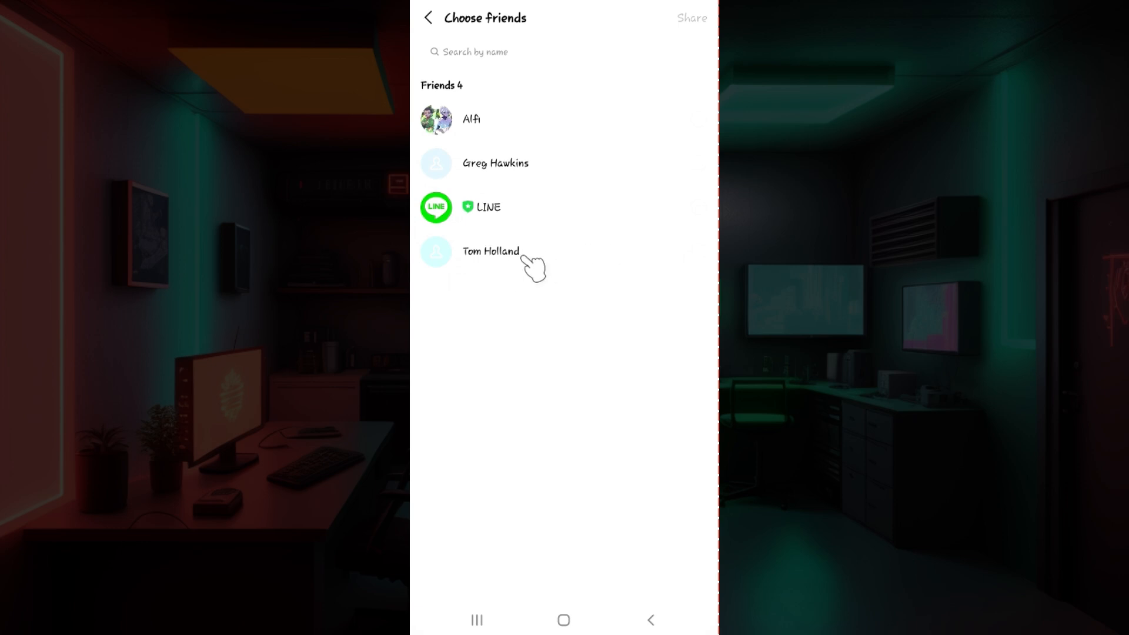
Step: Select Tom Holland from Choose friends and share his contact card
{"action": "left_click", "coordinate": [491, 251]}
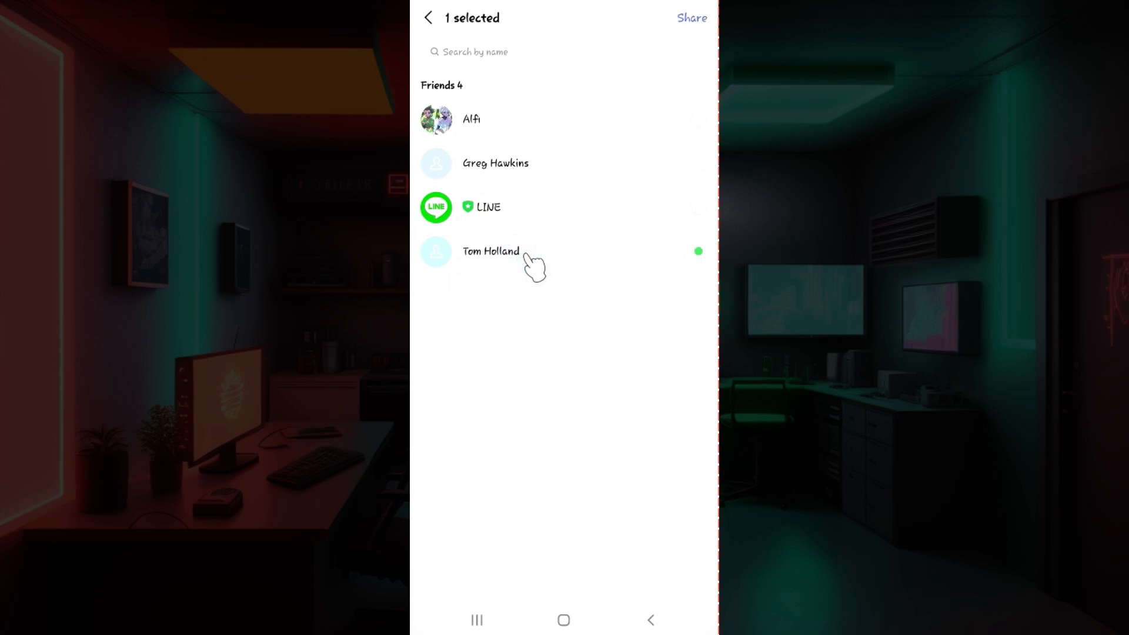
{"action": "mouse_move", "coordinate": [628, 99]}
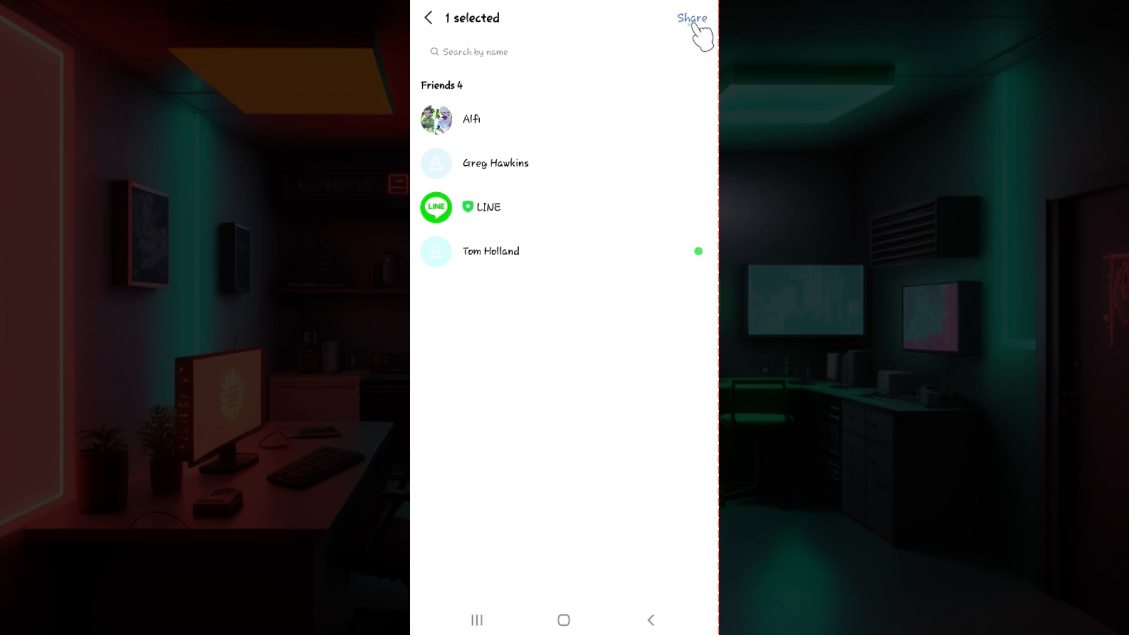
{"action": "left_click", "coordinate": [690, 17]}
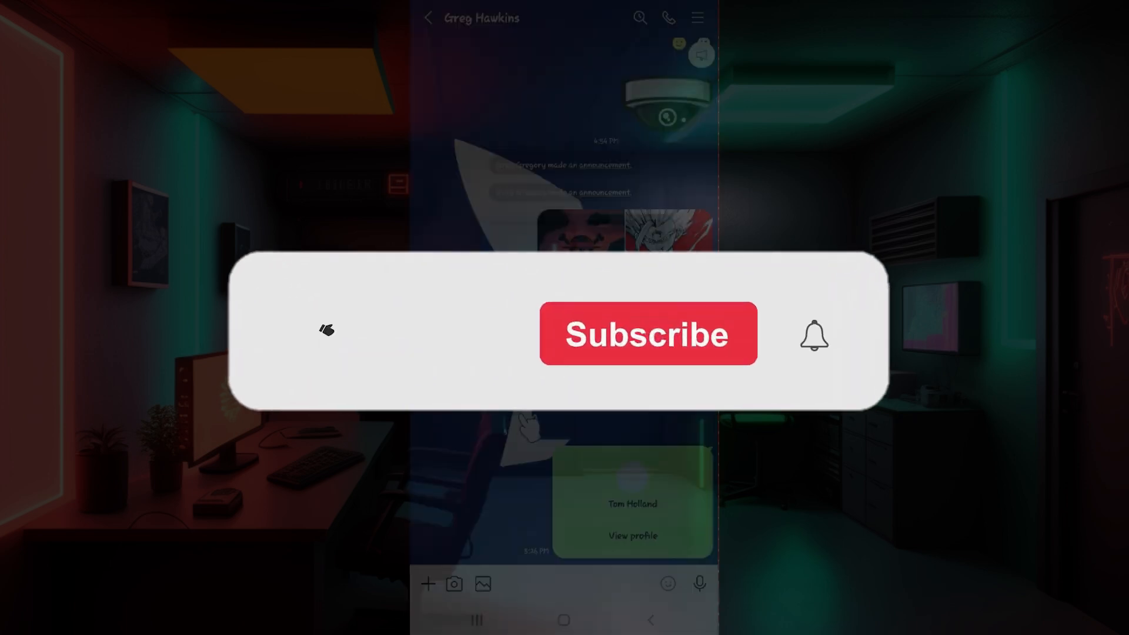
{"action": "left_click", "coordinate": [647, 333]}
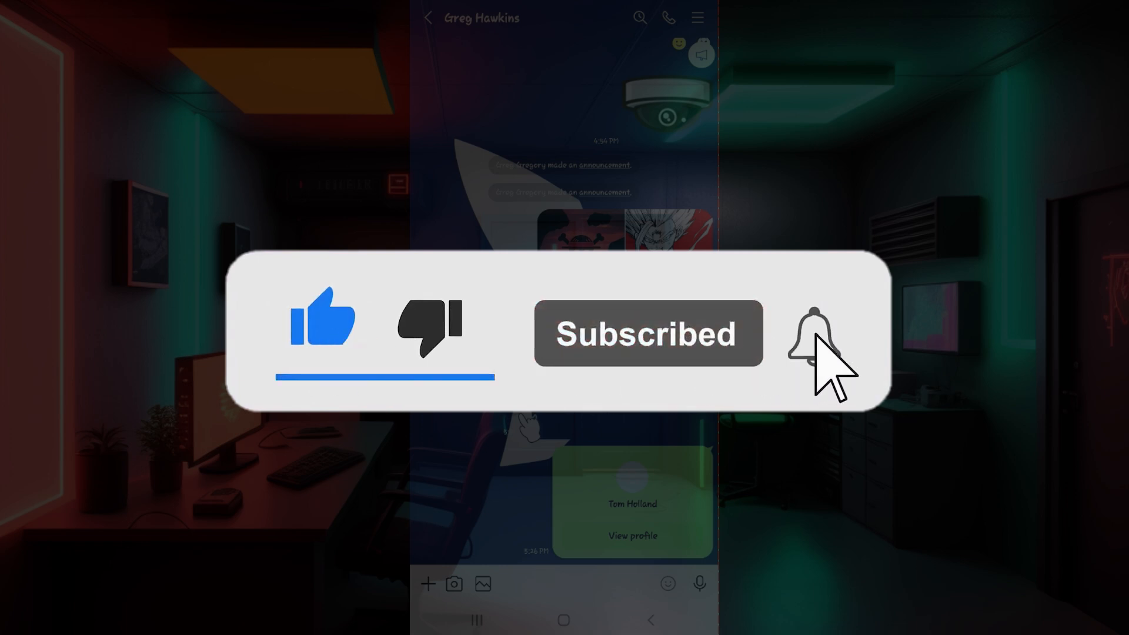
{"action": "left_click", "coordinate": [801, 333]}
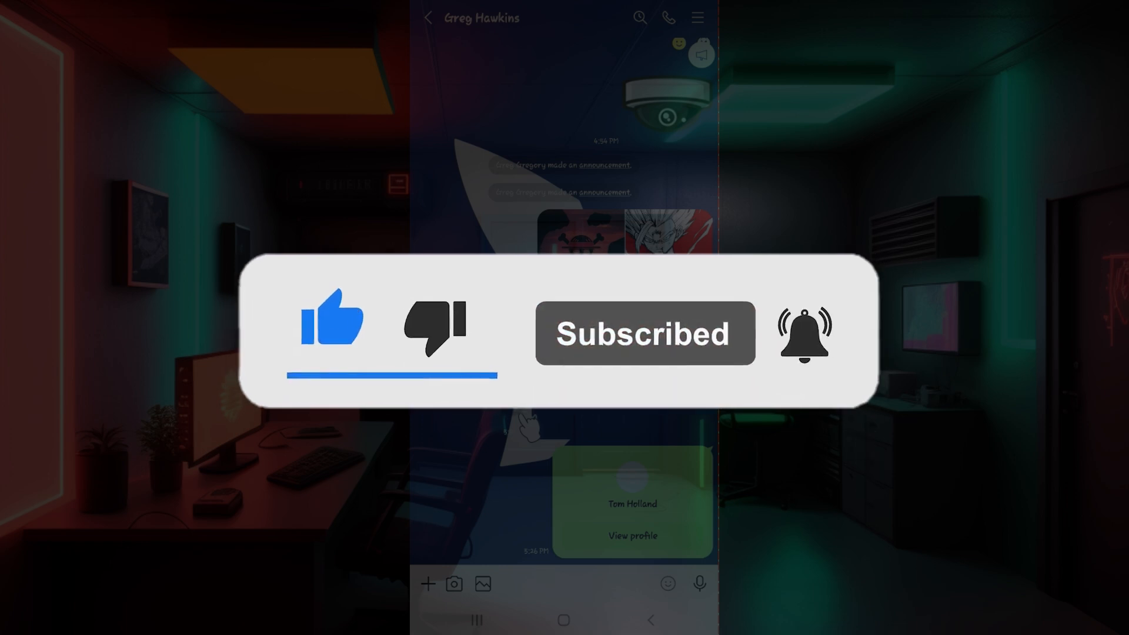